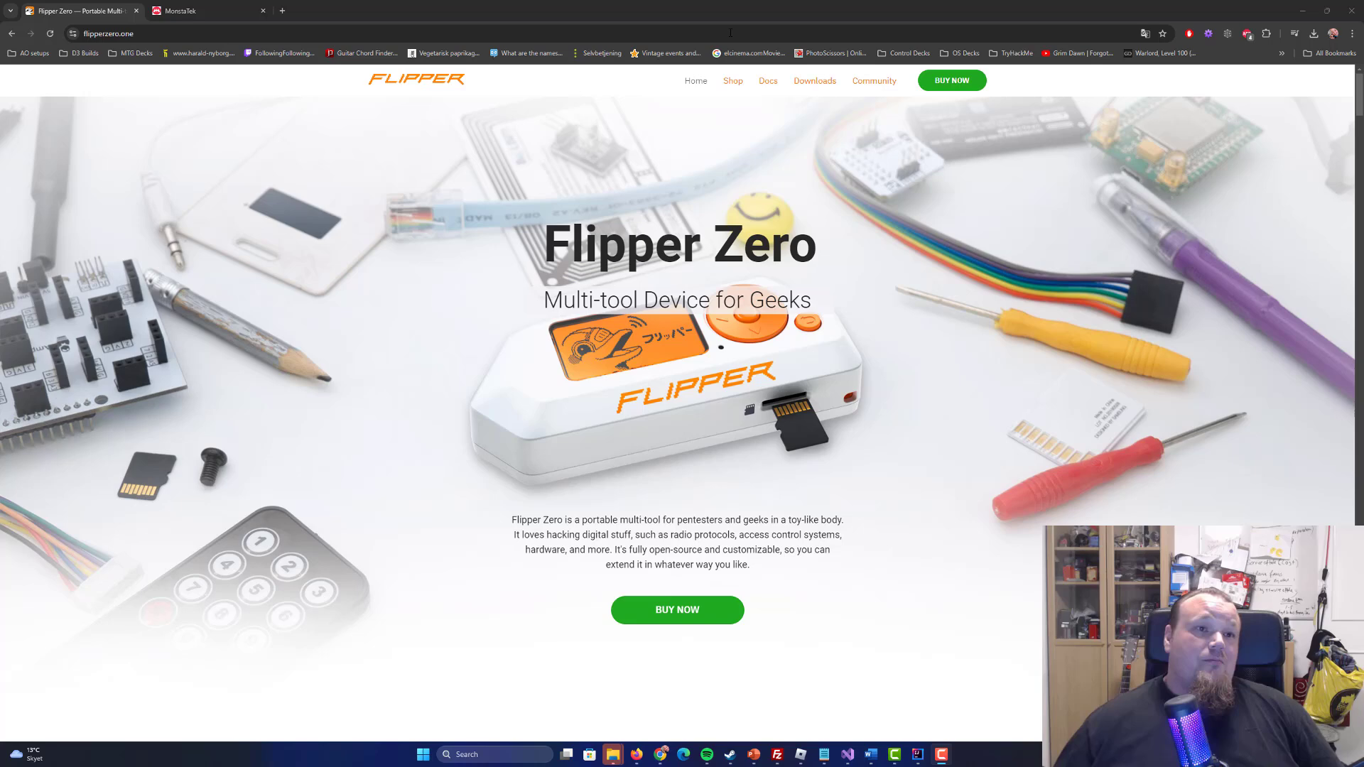
Open the MonstaTek tab and scroll to the 'Presenting the M1' banner.
click(185, 10)
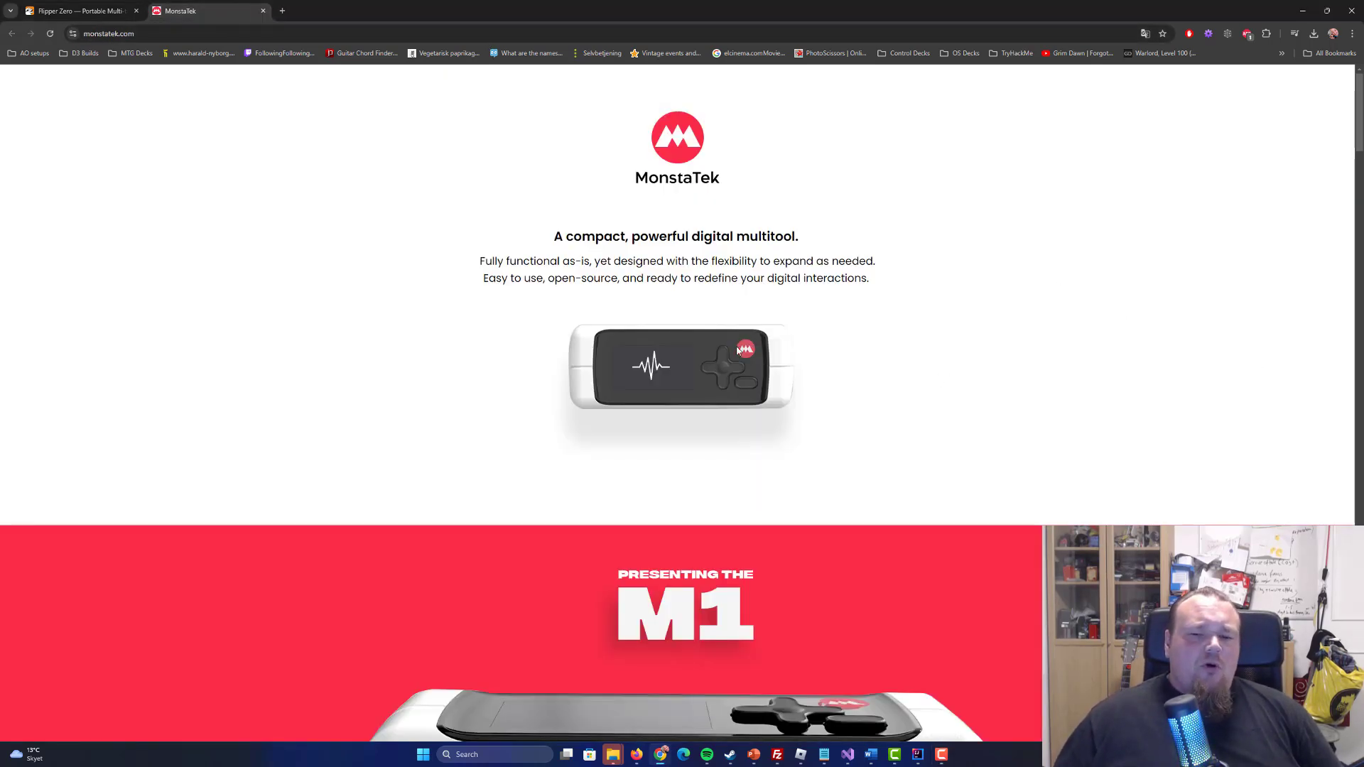
scroll(down, 3)
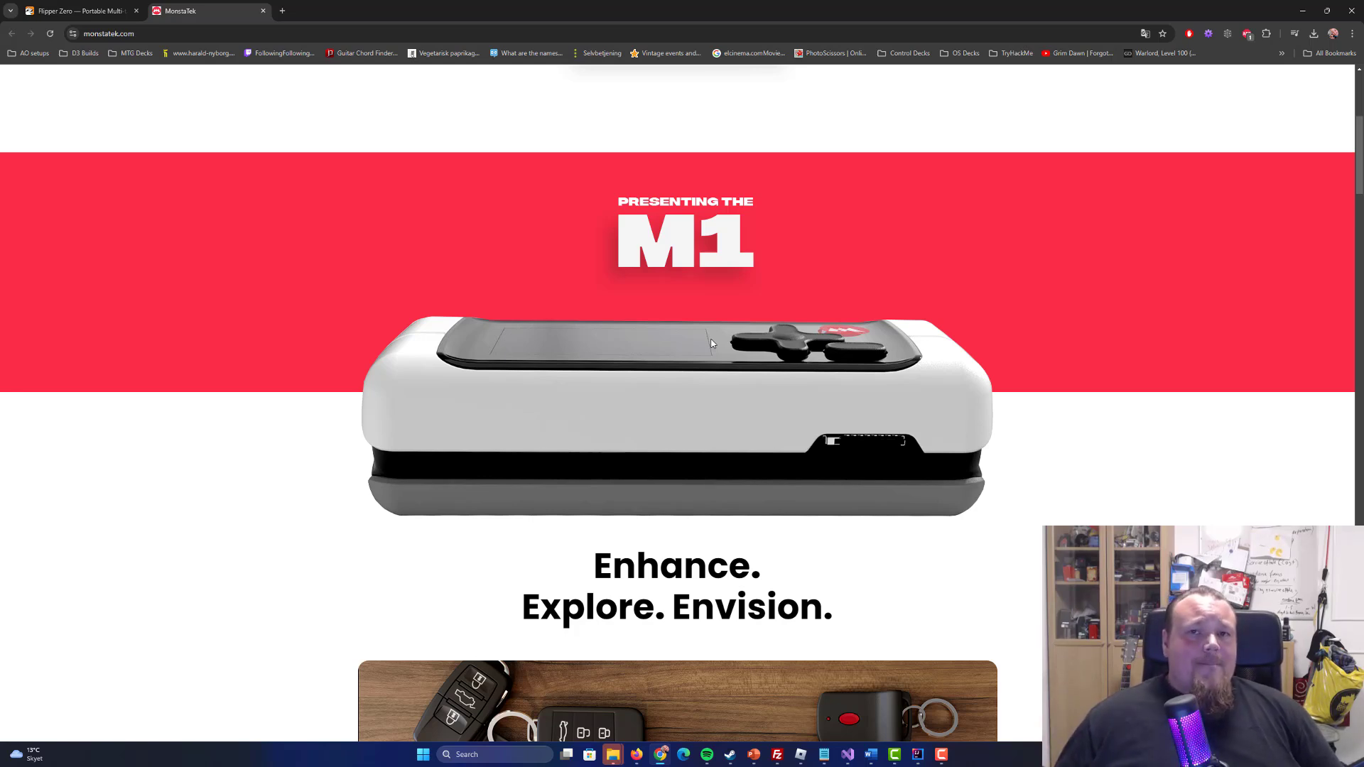
mouse_move(943, 294)
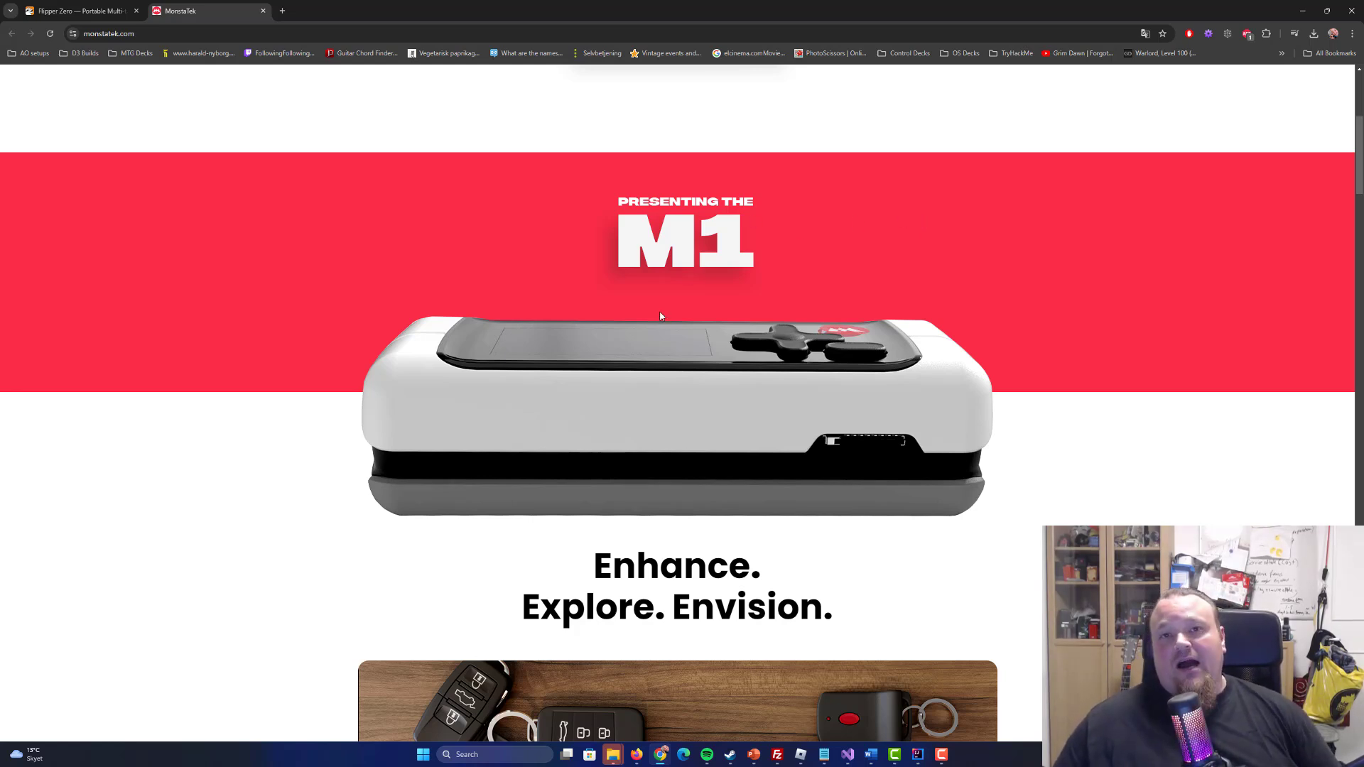
Switch to the Flipper Zero homepage tab.
click(78, 11)
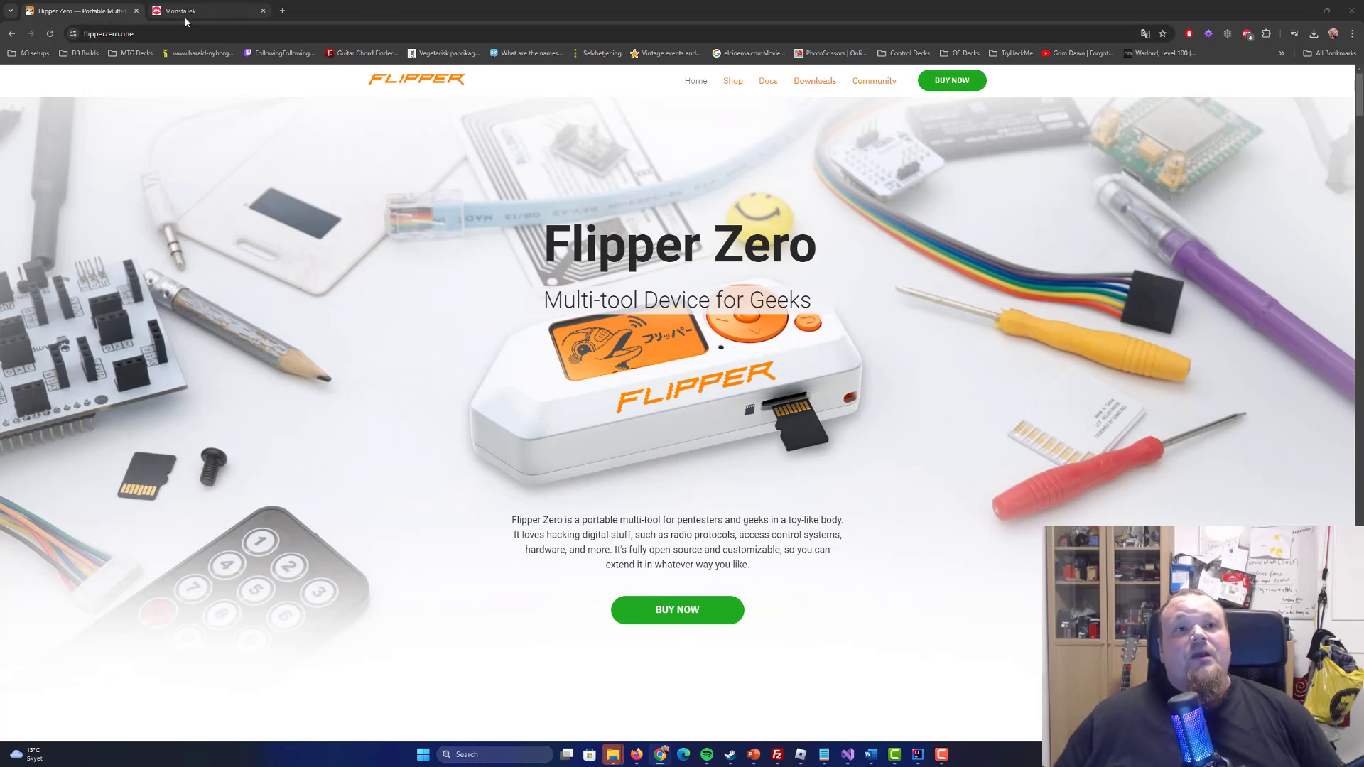
Open the MonstaTek tab and scroll down to the M1's RFID description.
click(192, 11)
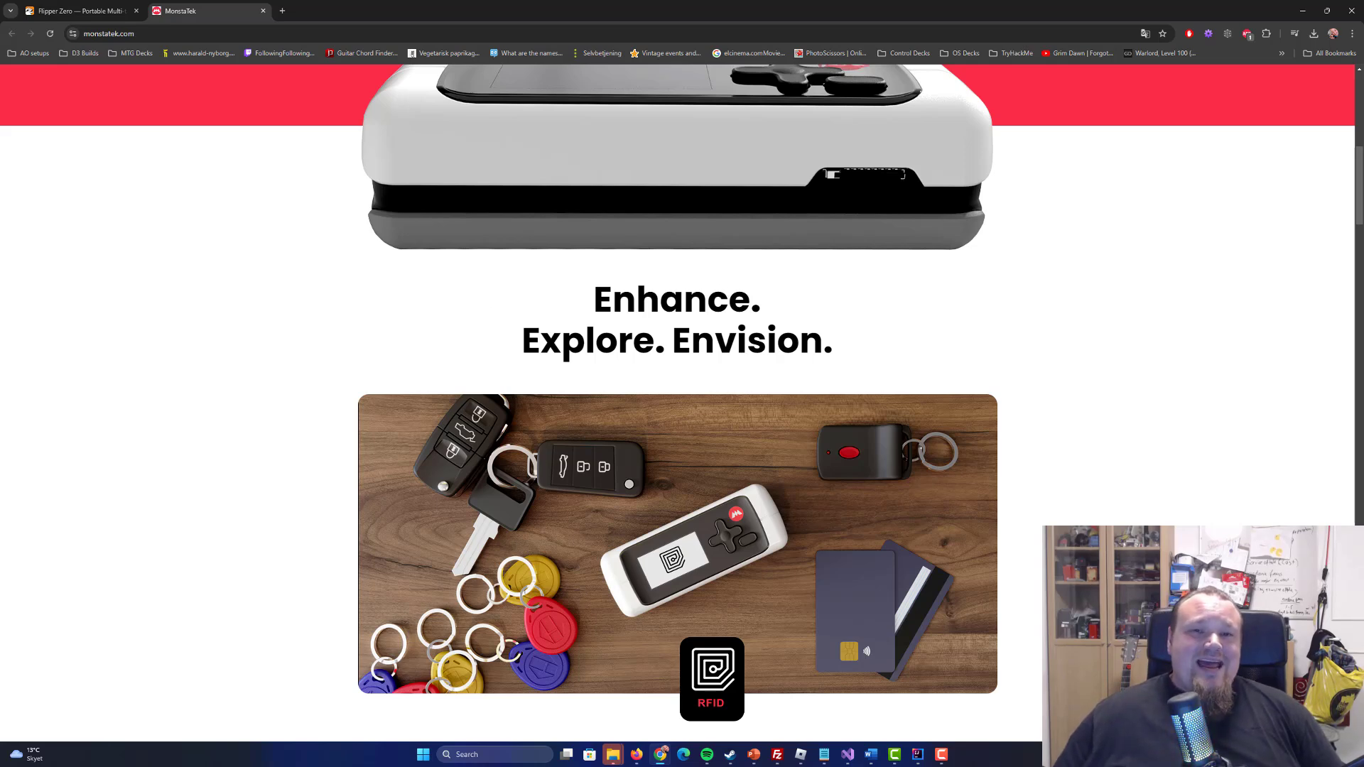
scroll(down, 3)
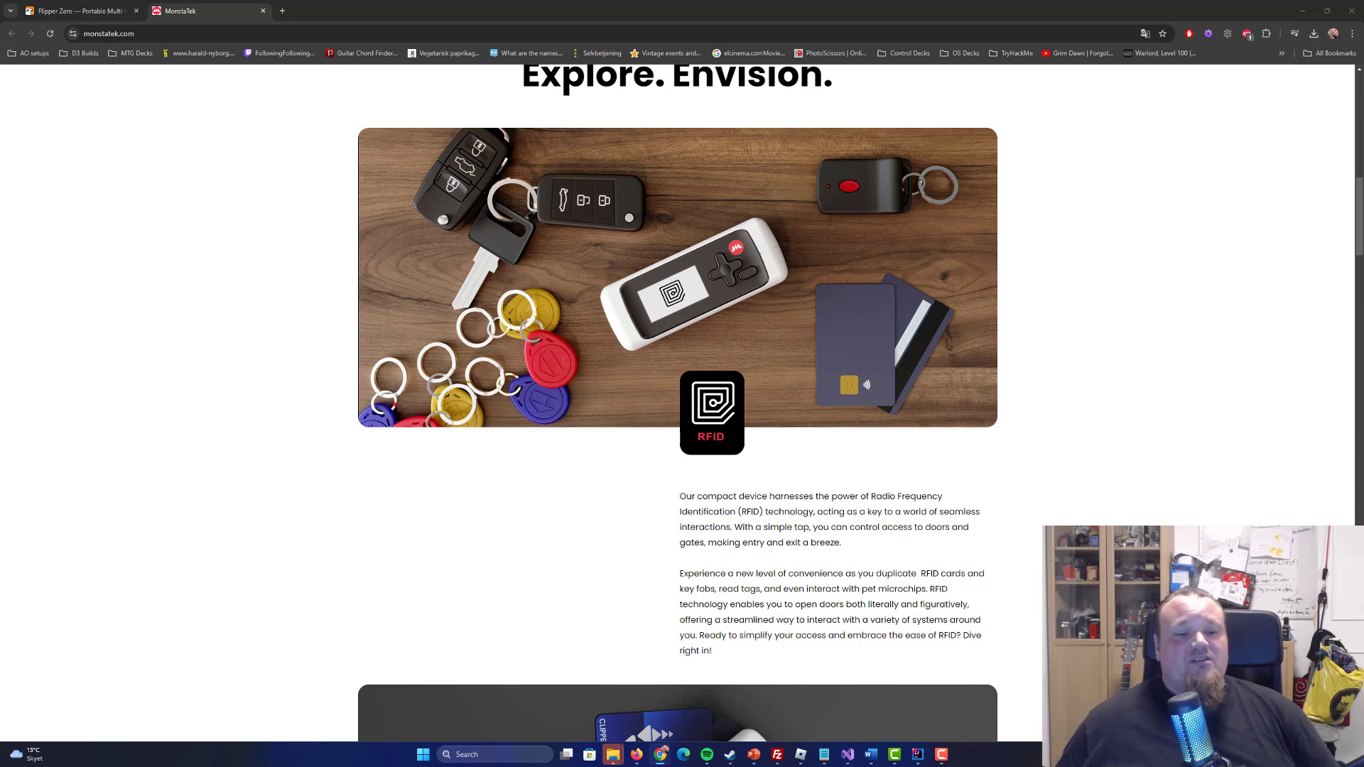
scroll(down, 3)
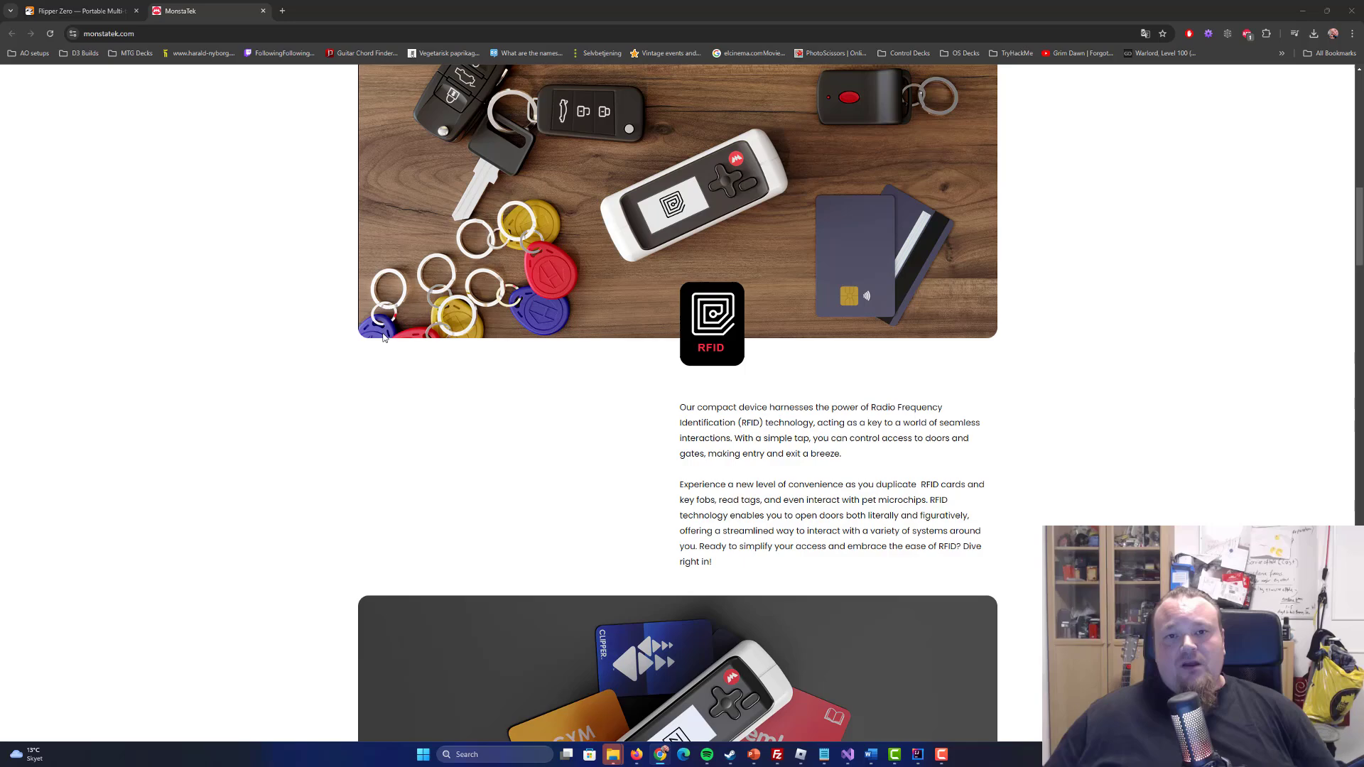
scroll(down, 3)
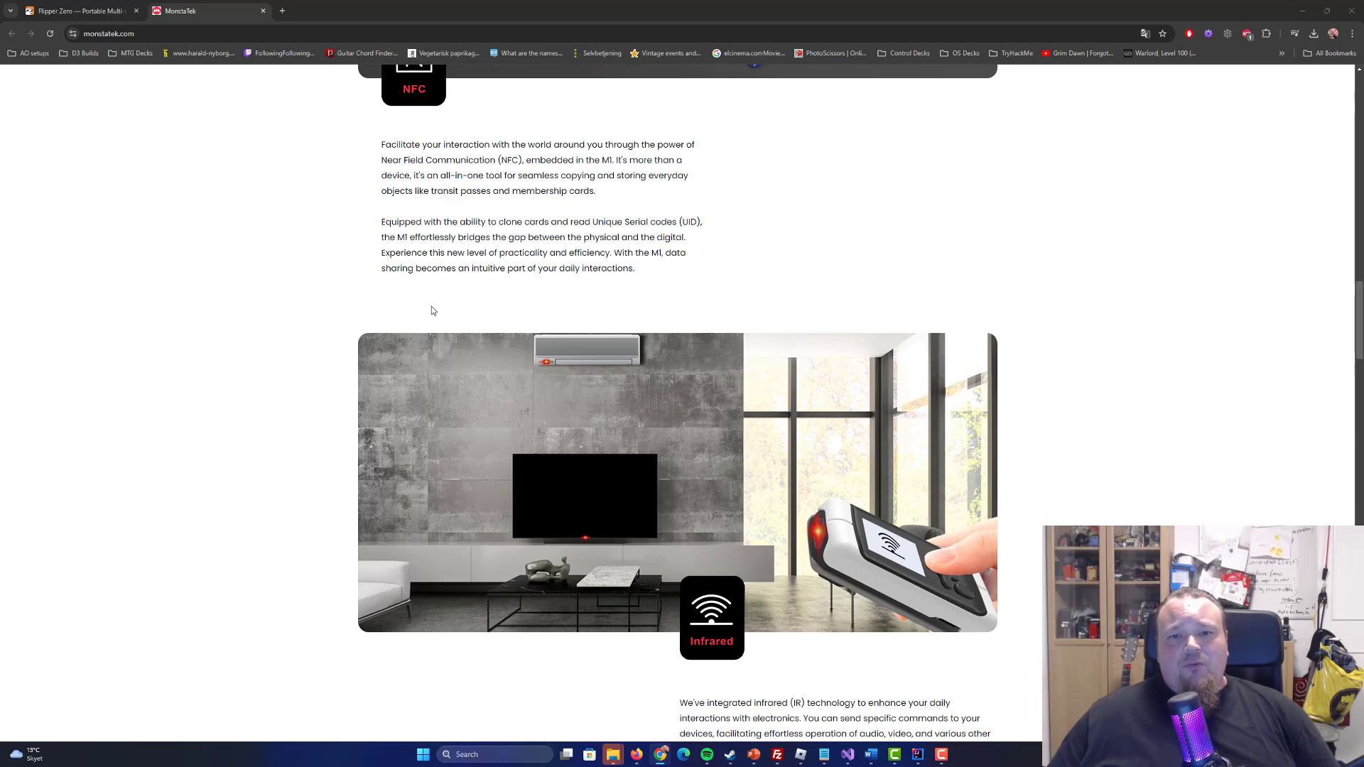
scroll(down, 3)
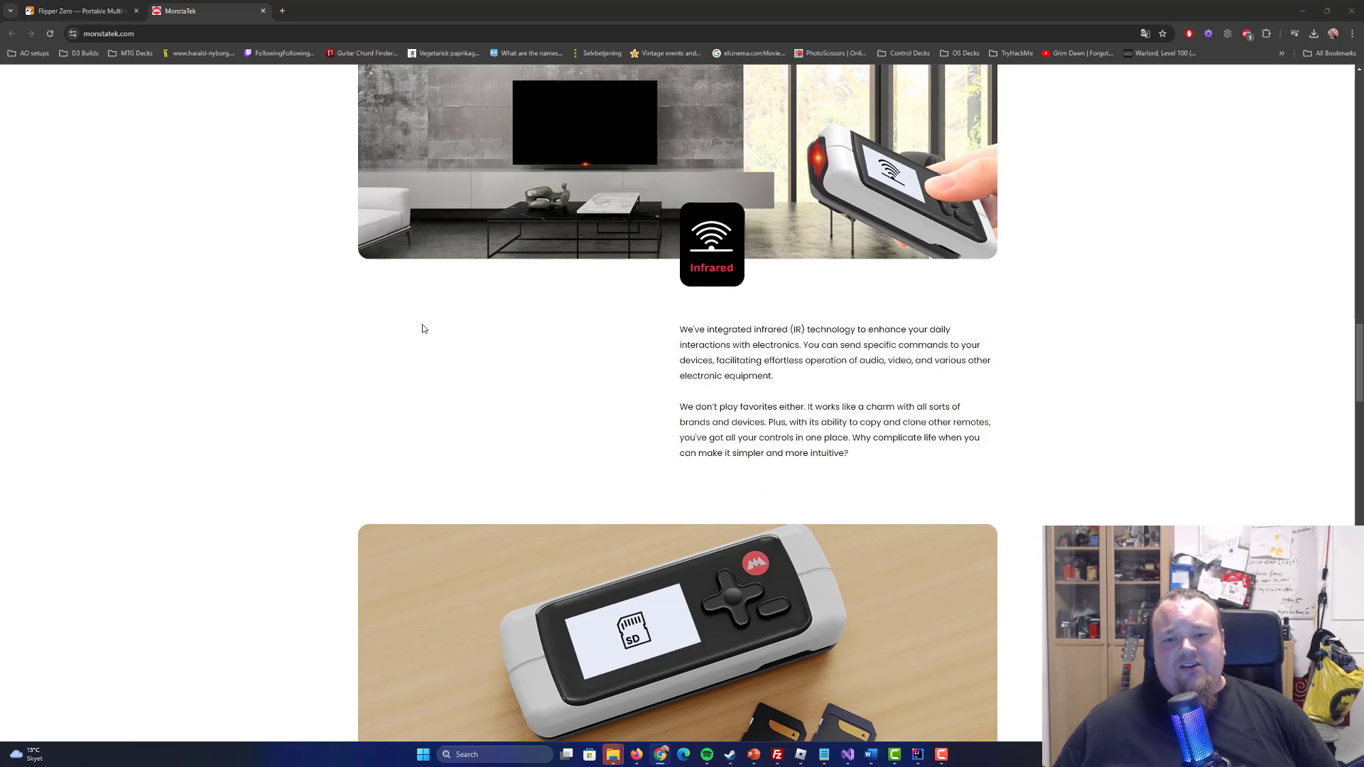
scroll(down, 3)
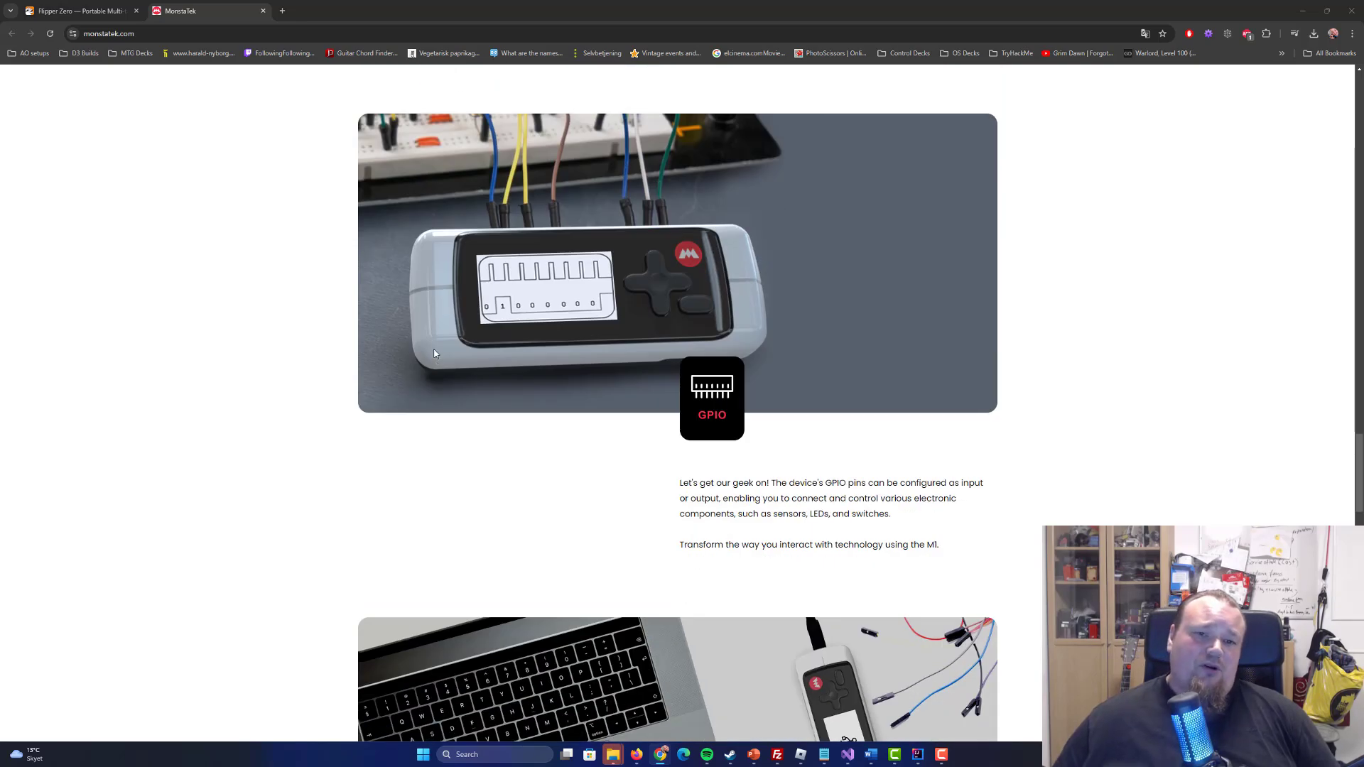
scroll(down, 3)
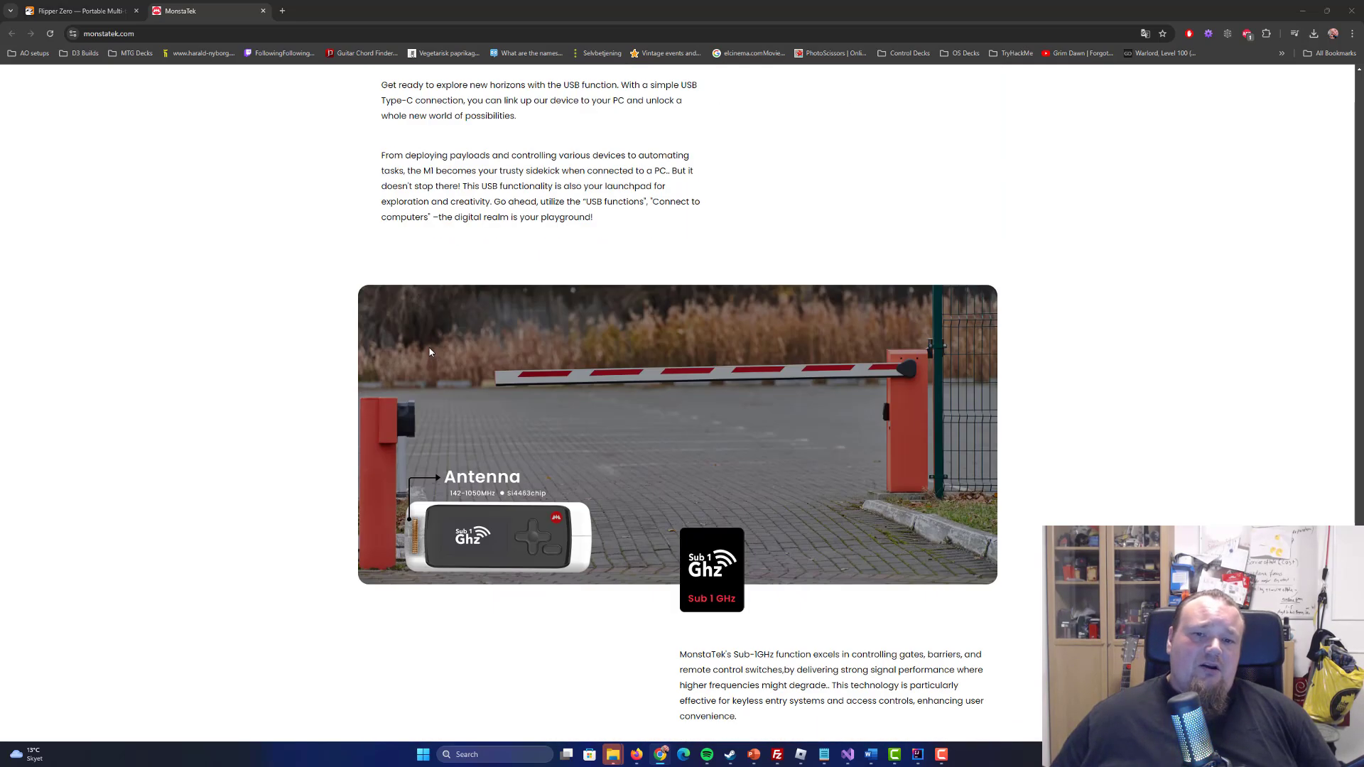
scroll(down, 3)
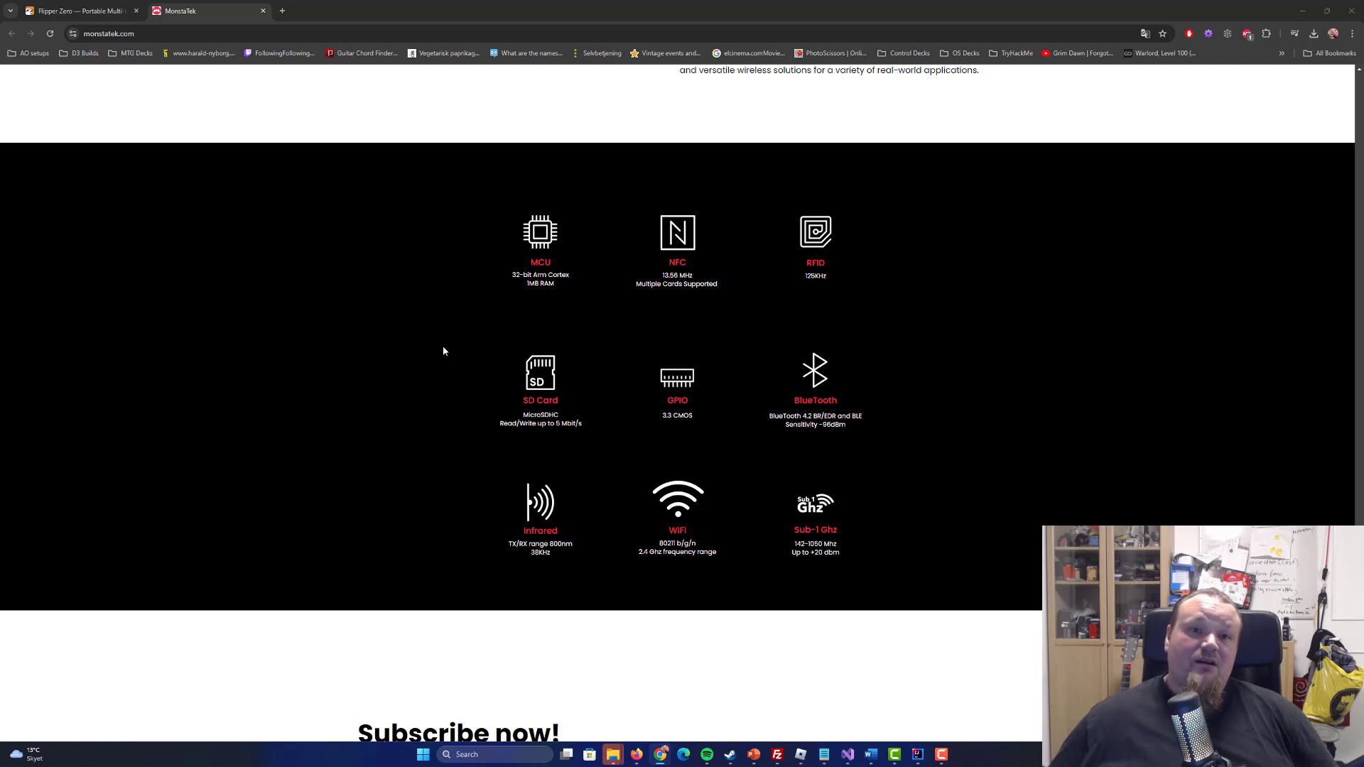
mouse_move(442, 347)
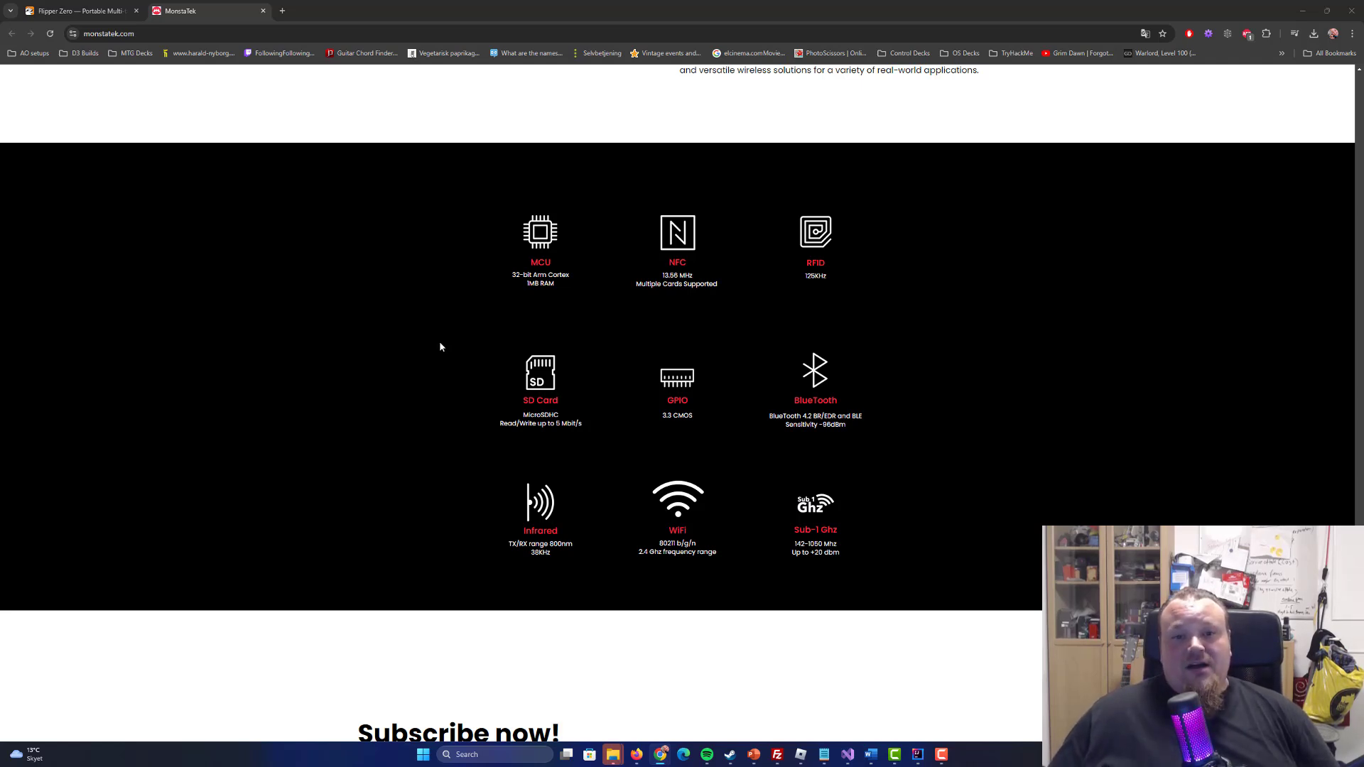
mouse_move(385, 340)
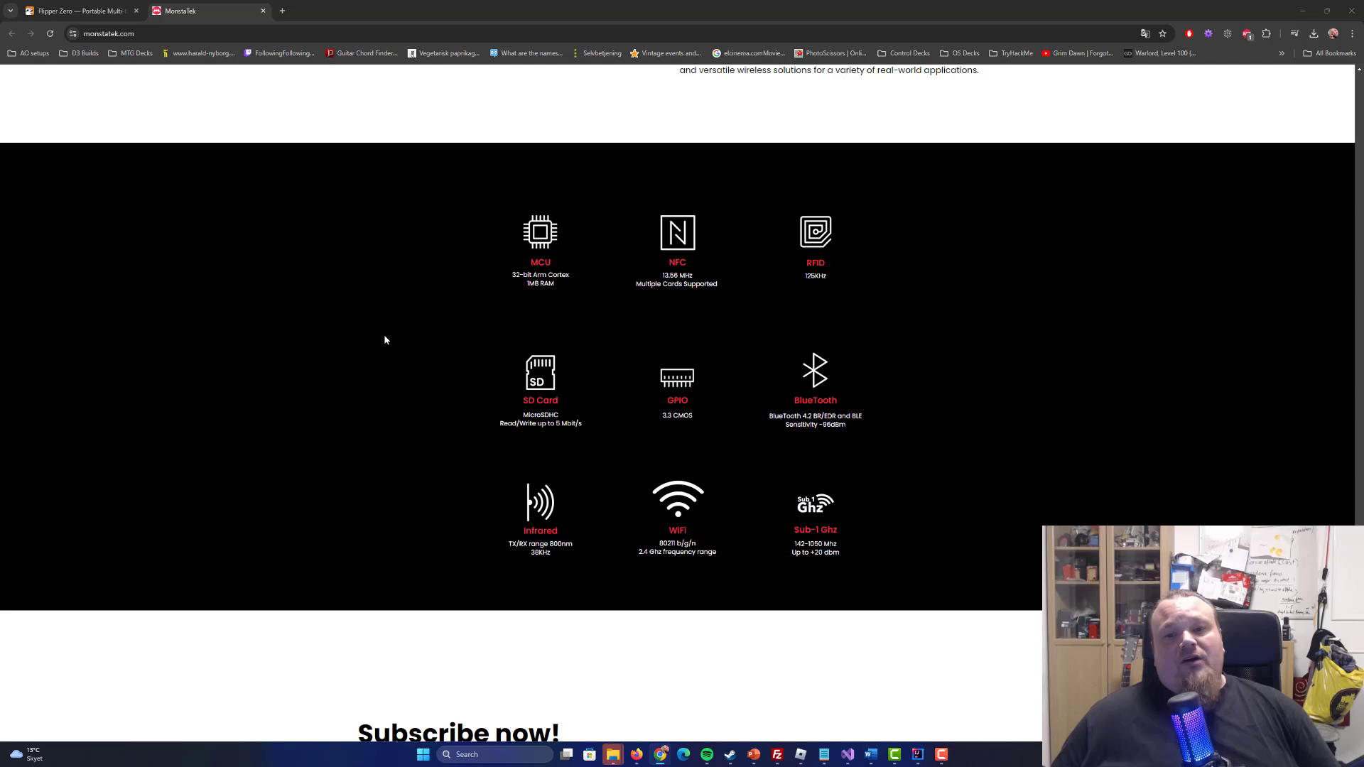
mouse_move(856, 567)
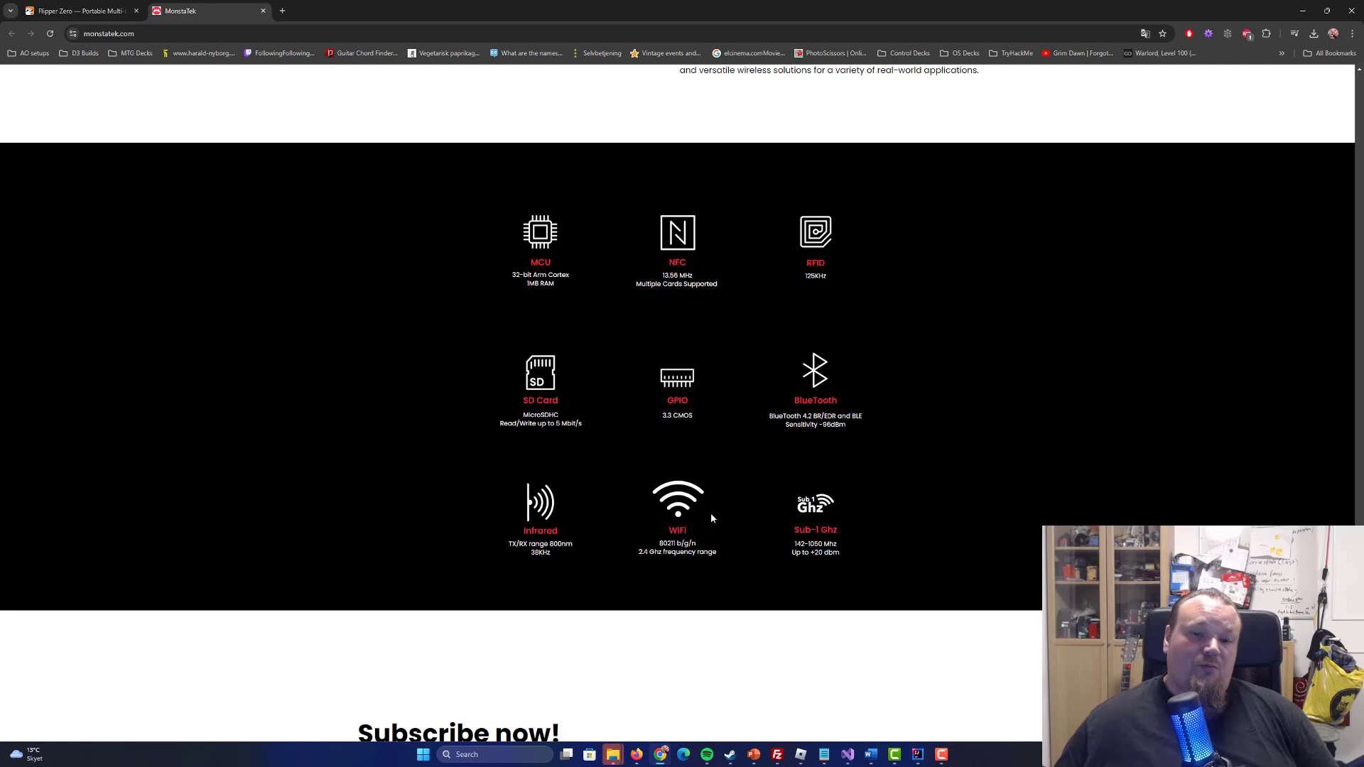
mouse_move(629, 557)
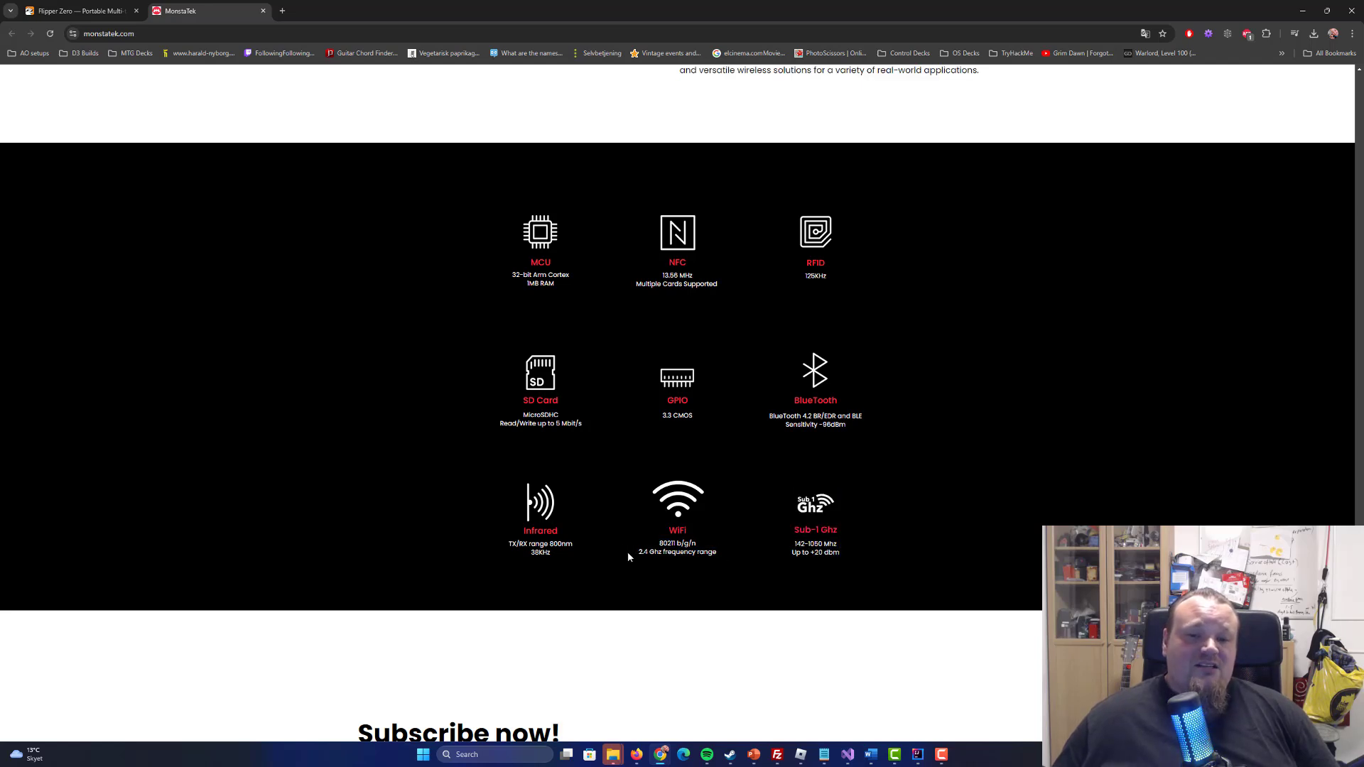
double_click(706, 552)
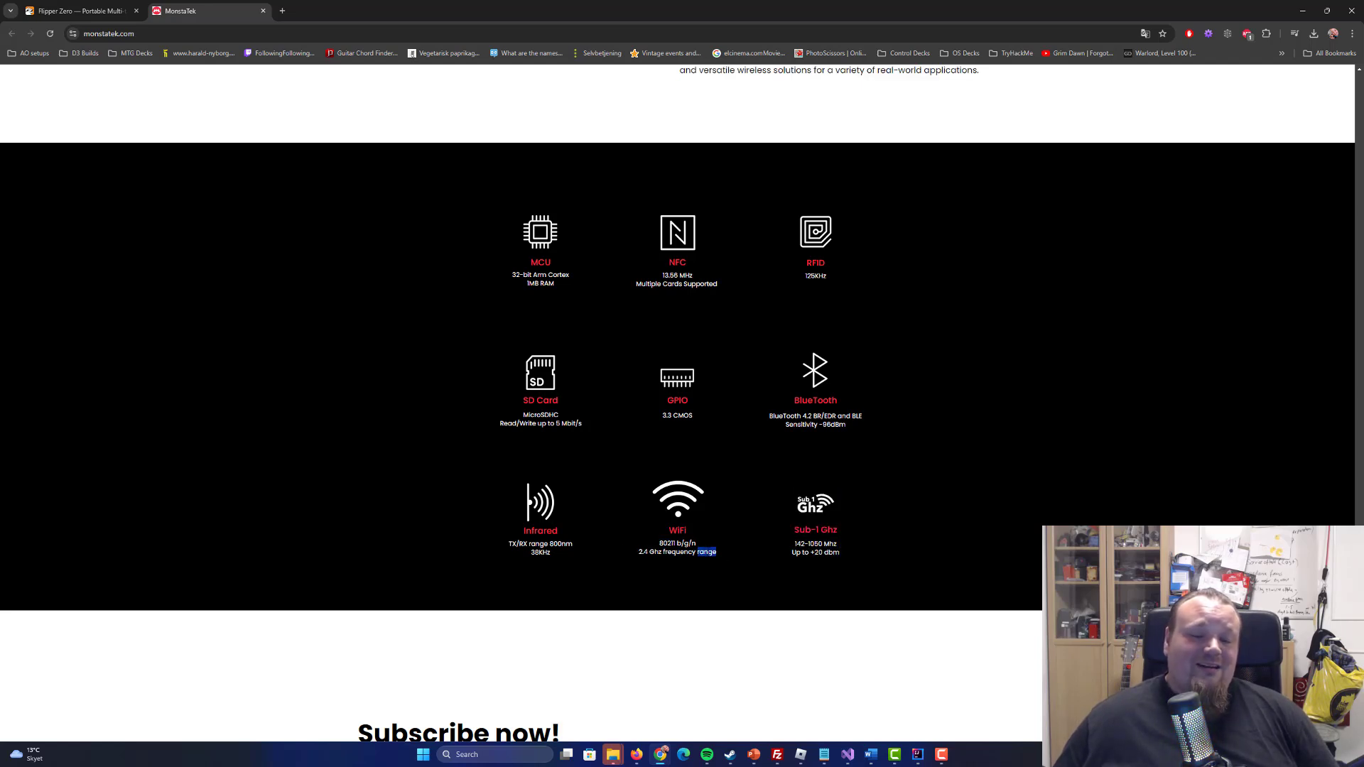
scroll(down, 3)
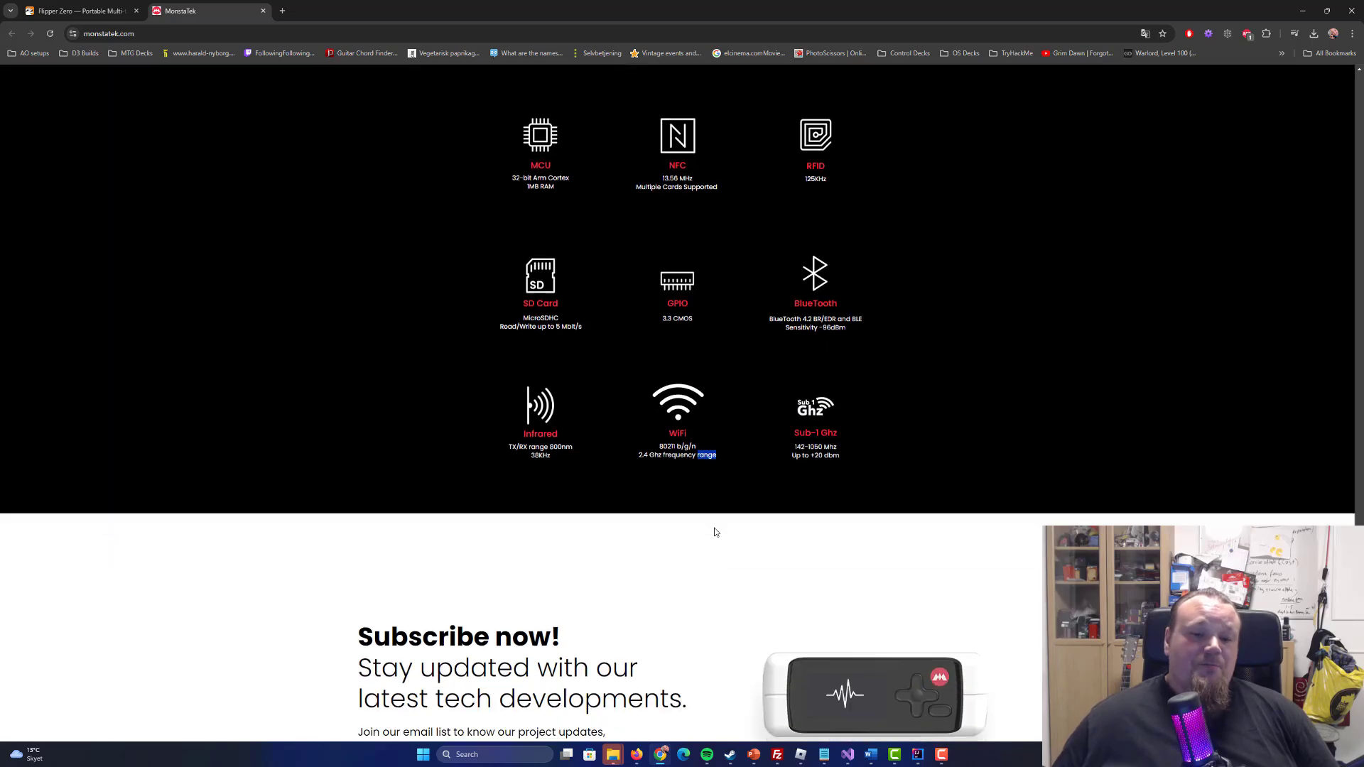
scroll(up, 3)
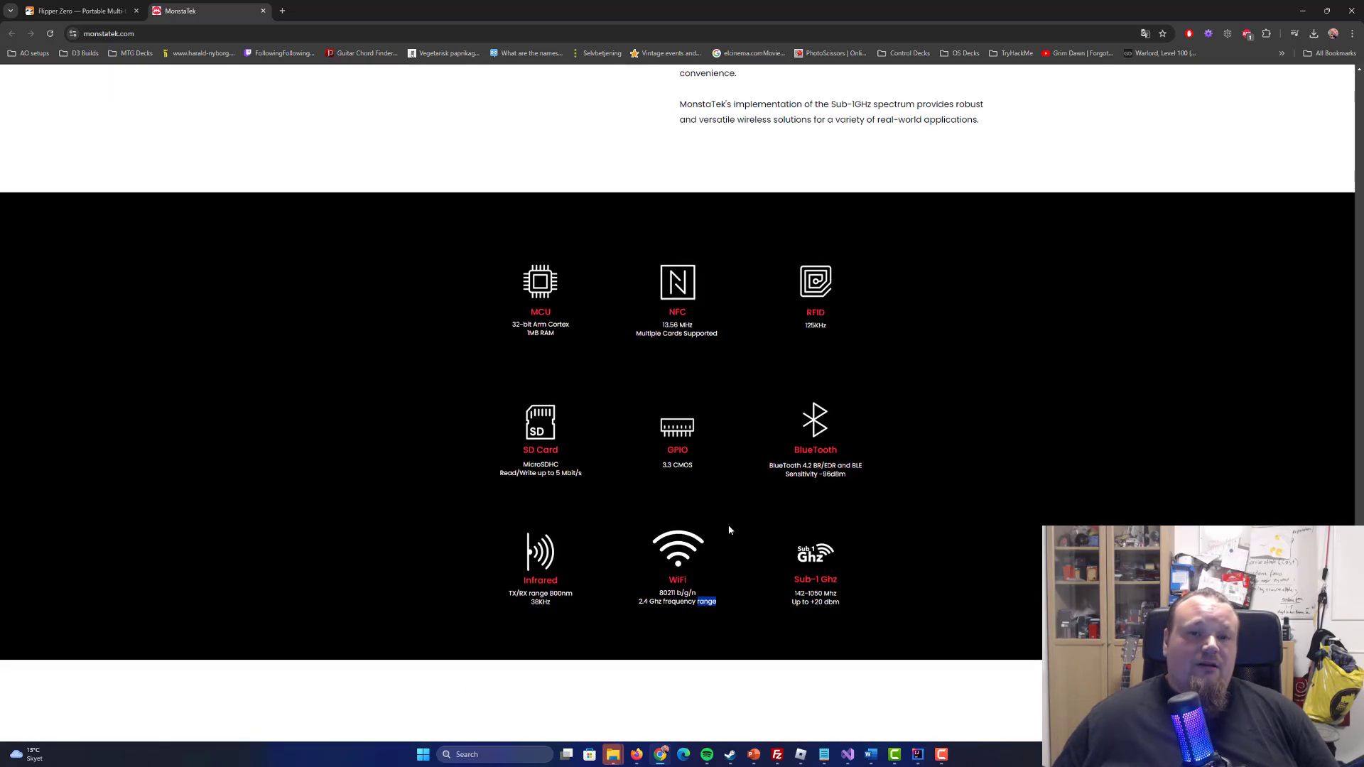
scroll(down, 3)
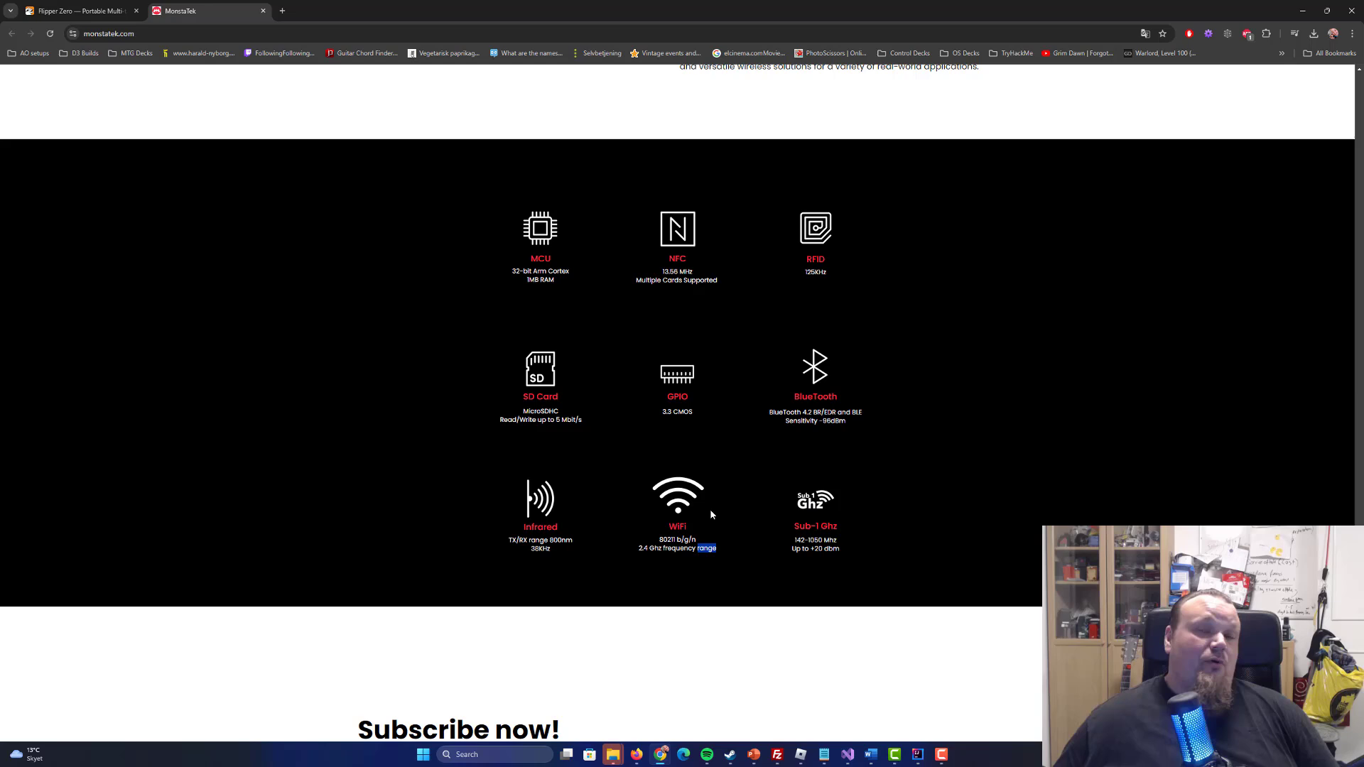
mouse_move(731, 446)
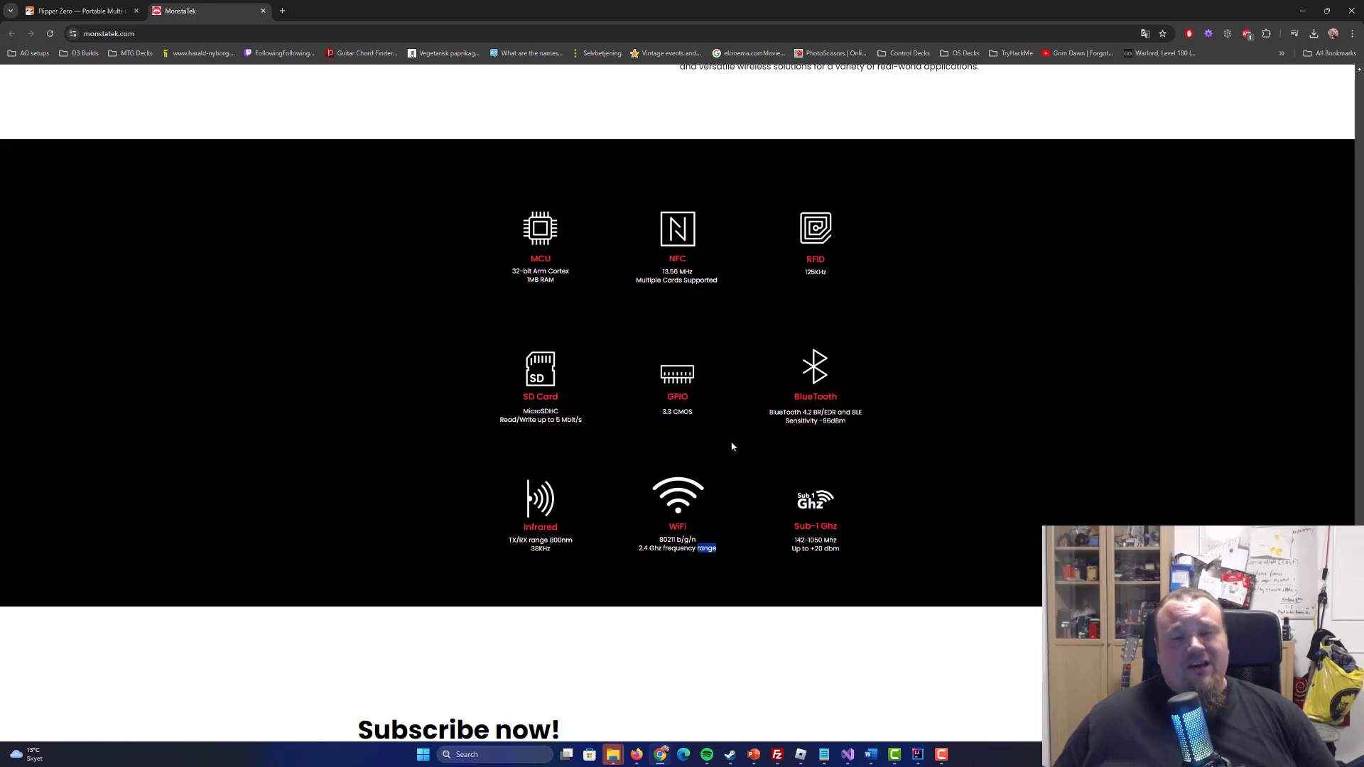
mouse_move(707, 548)
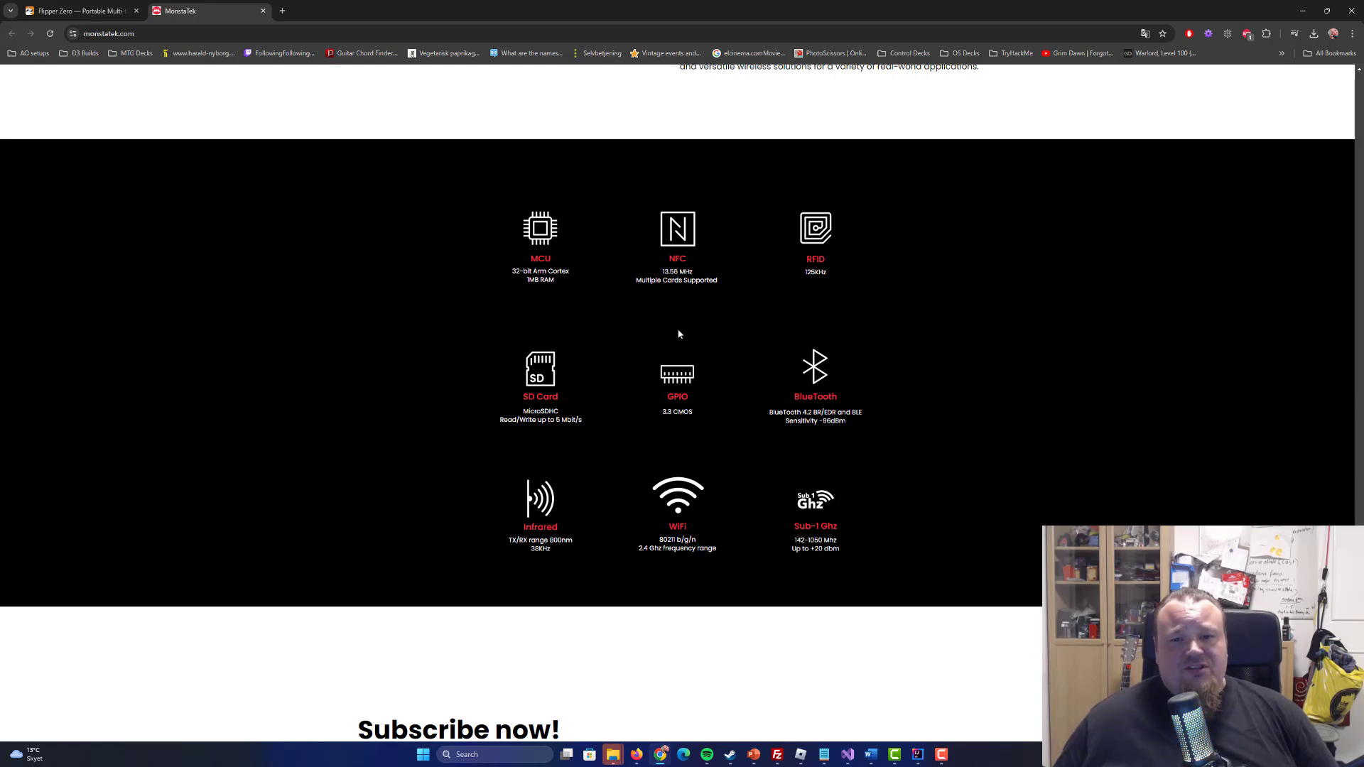
mouse_move(720, 312)
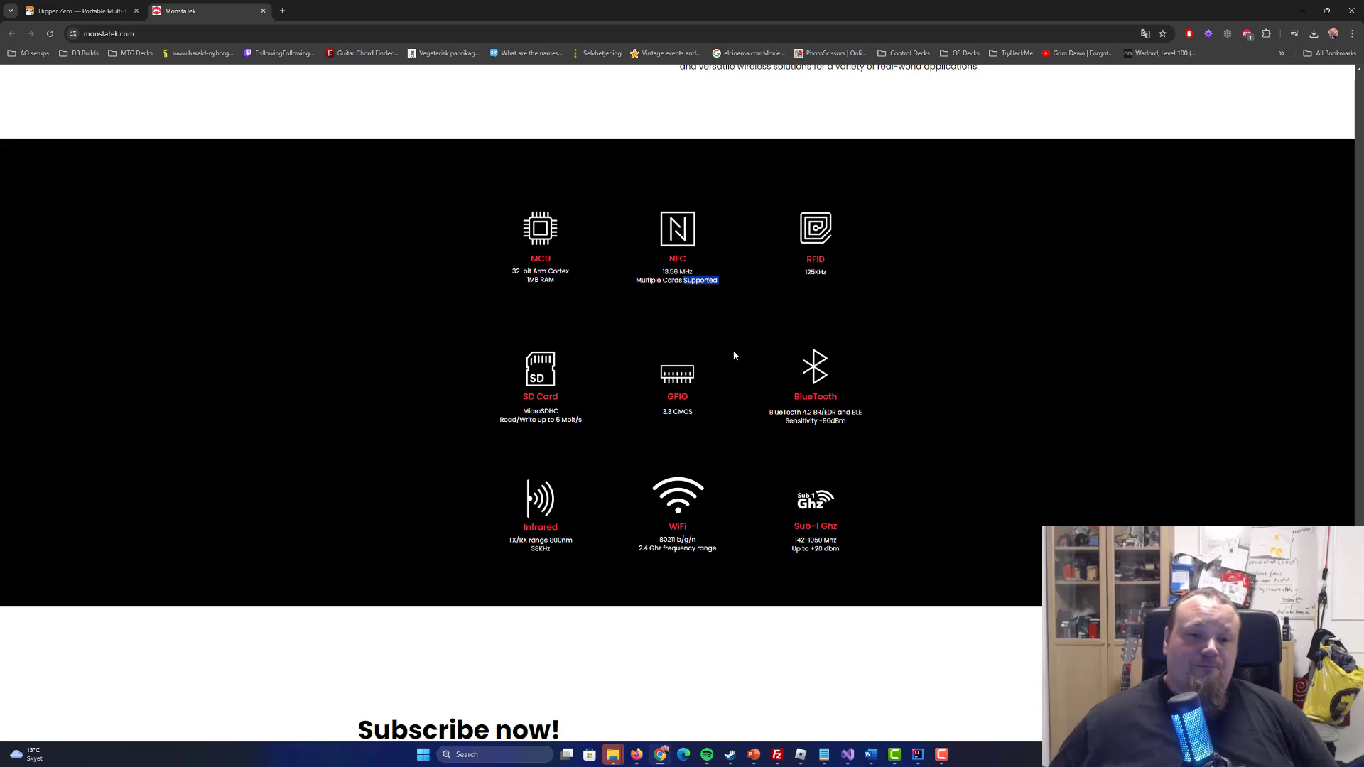
scroll(up, 3)
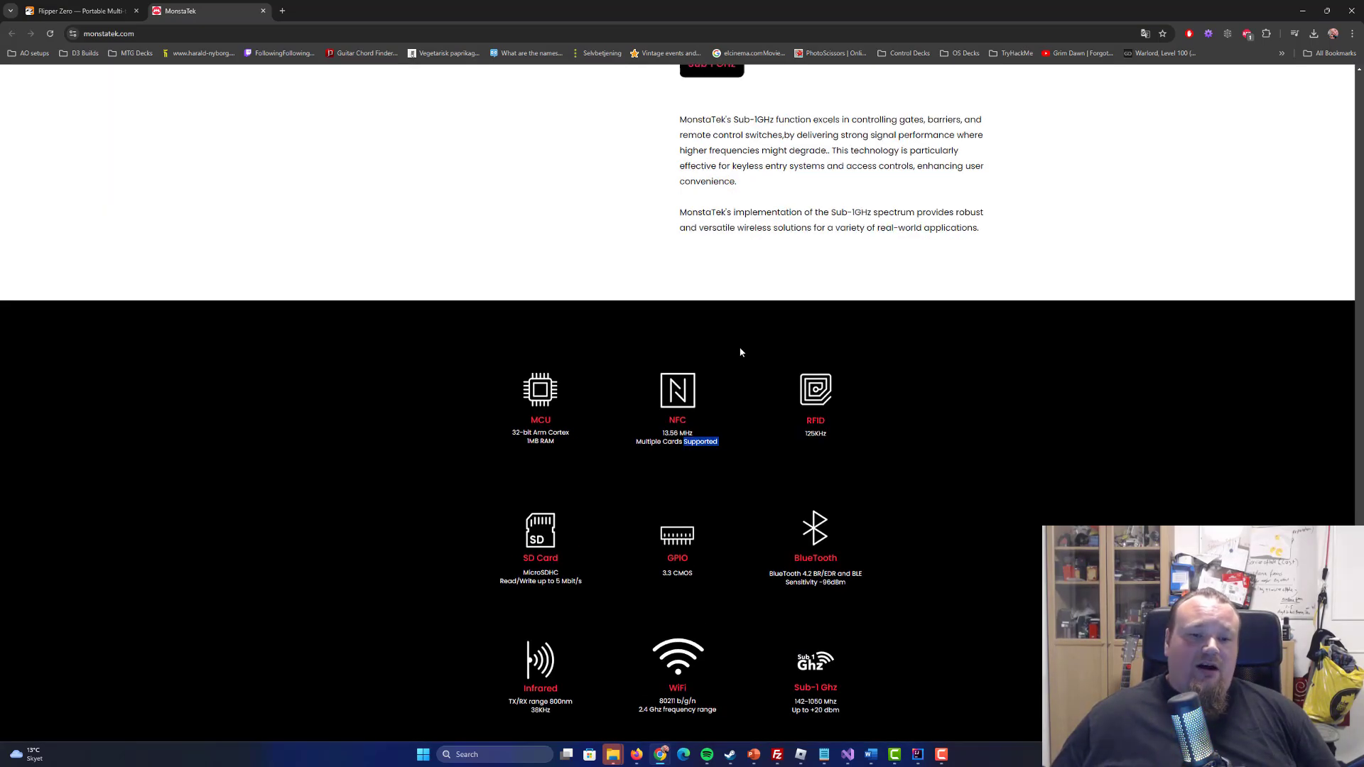
Scroll the MonstaTek page to its top logo, then show the Flipper Zero tab.
scroll(up, 3)
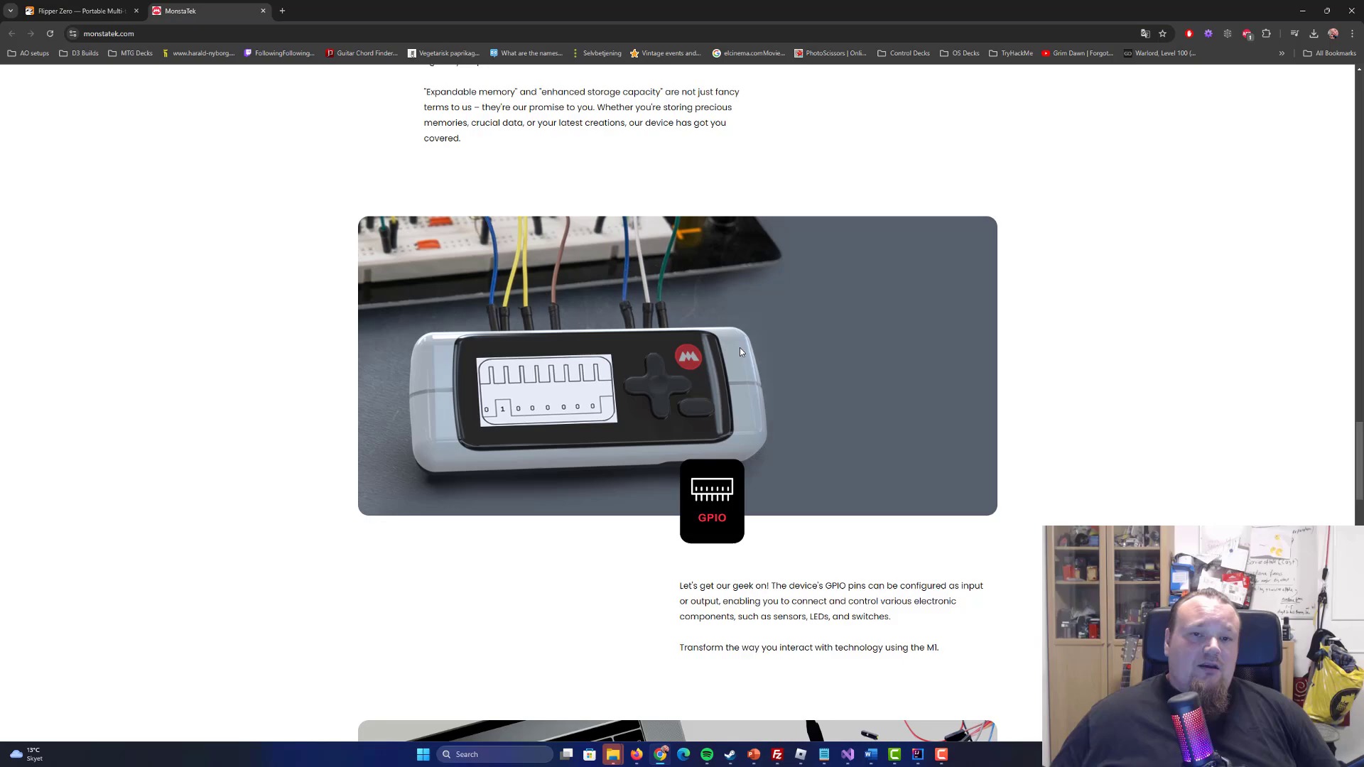
scroll(down, 3)
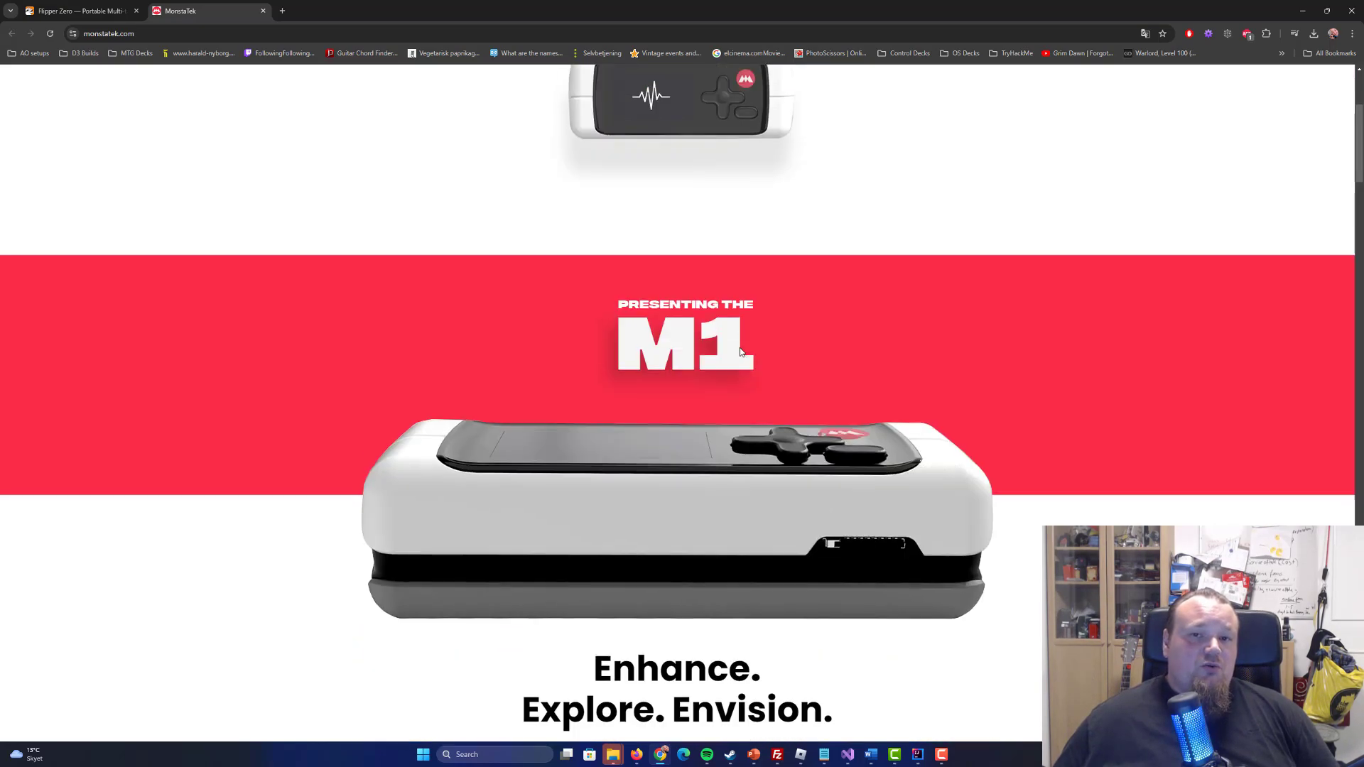
scroll(up, 3)
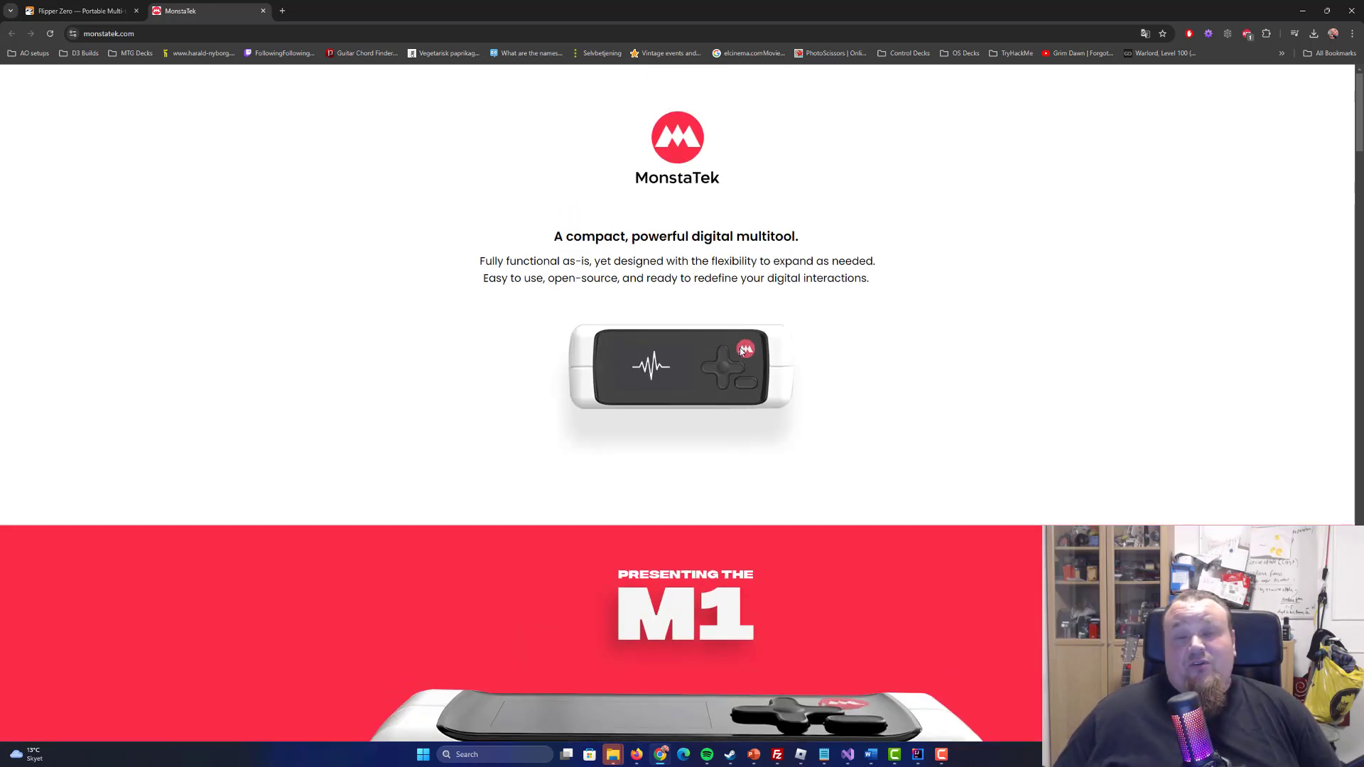
click(78, 11)
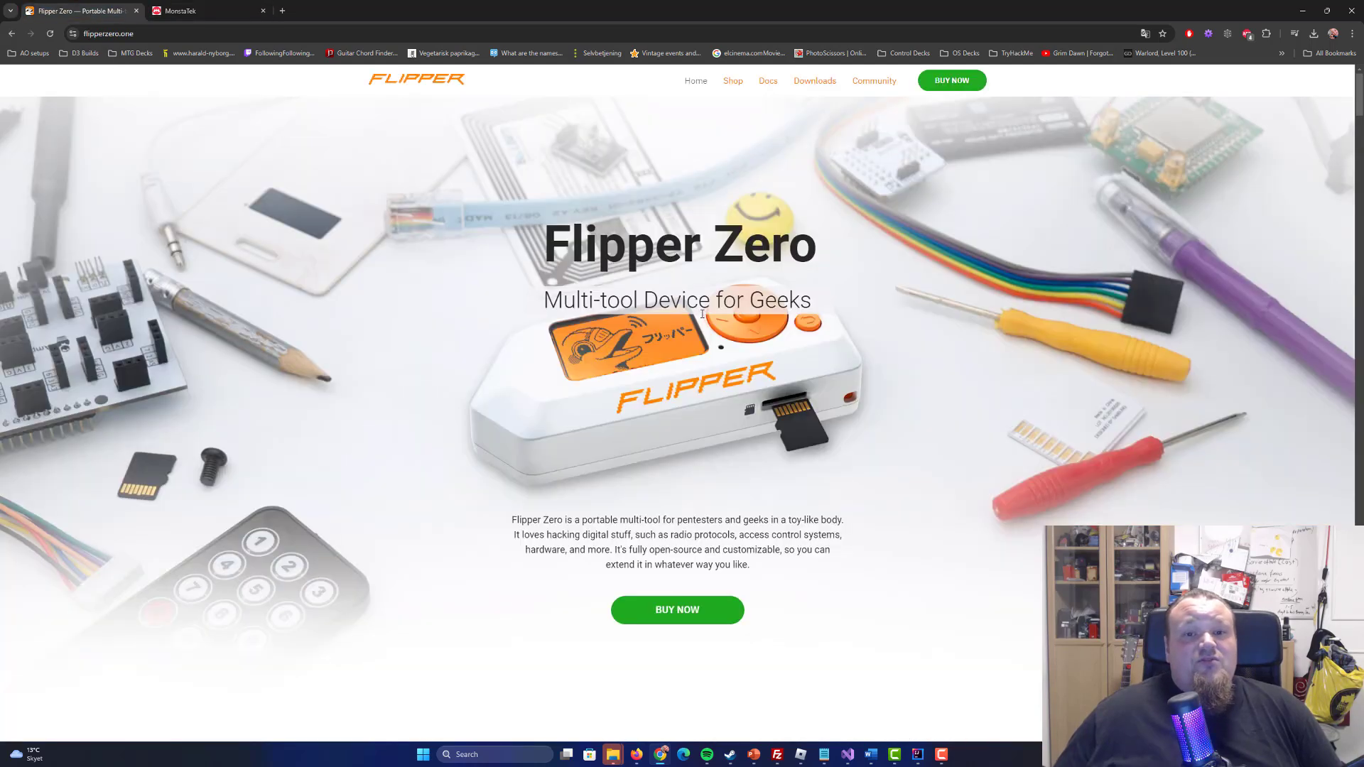